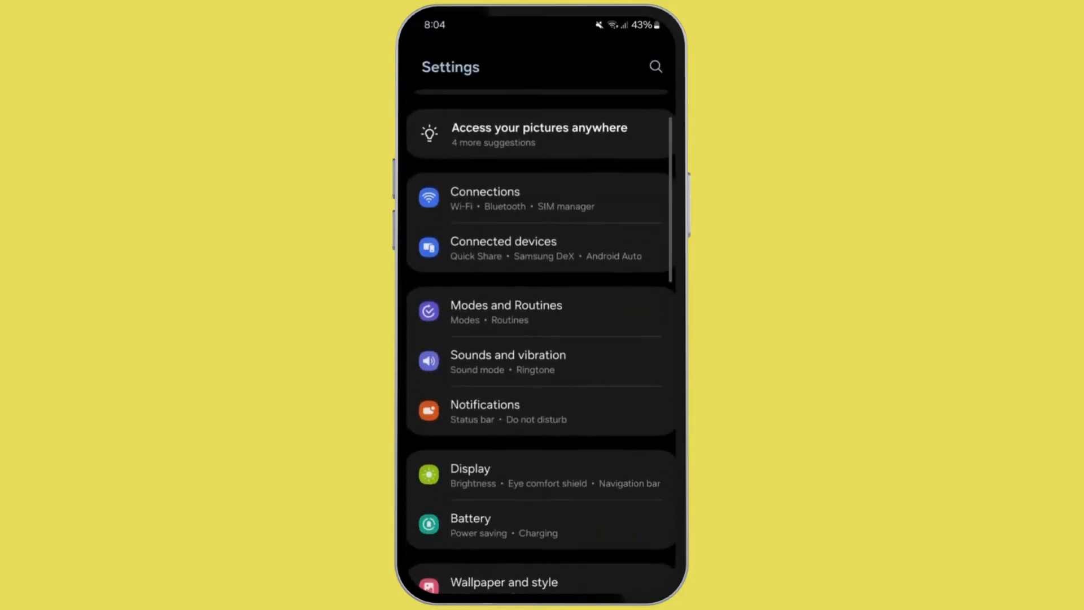
Go to the Apps page listing all 143 installed apps
scroll(down, 3)
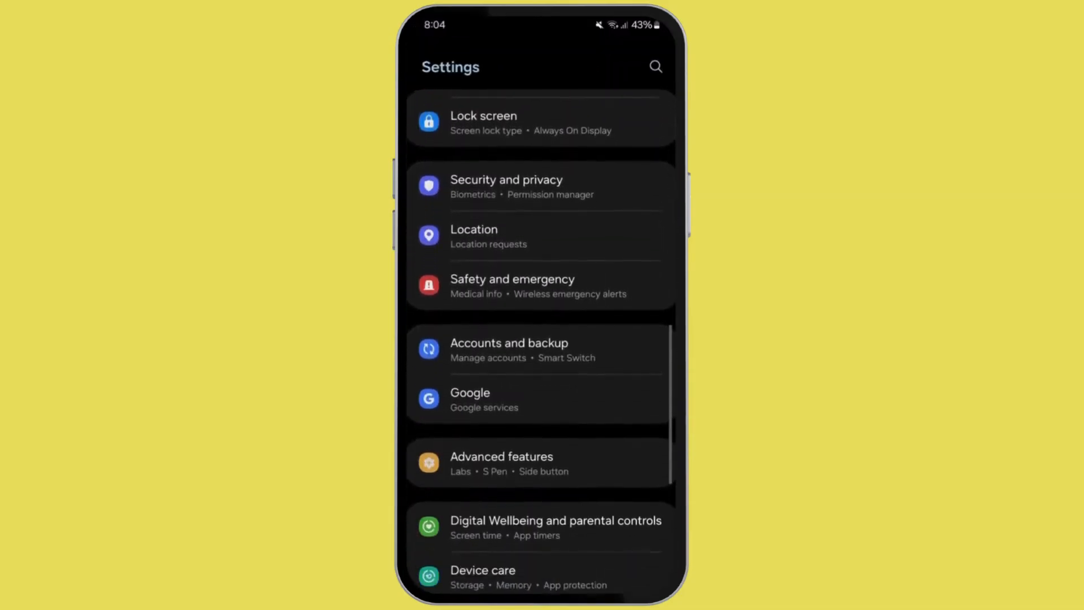
scroll(down, 3)
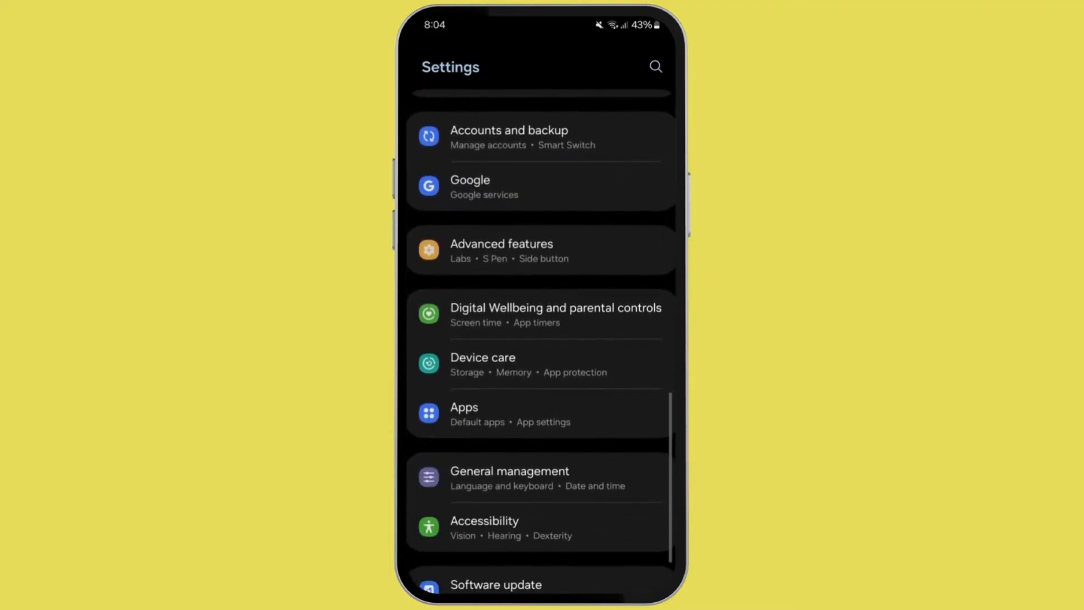
click(464, 407)
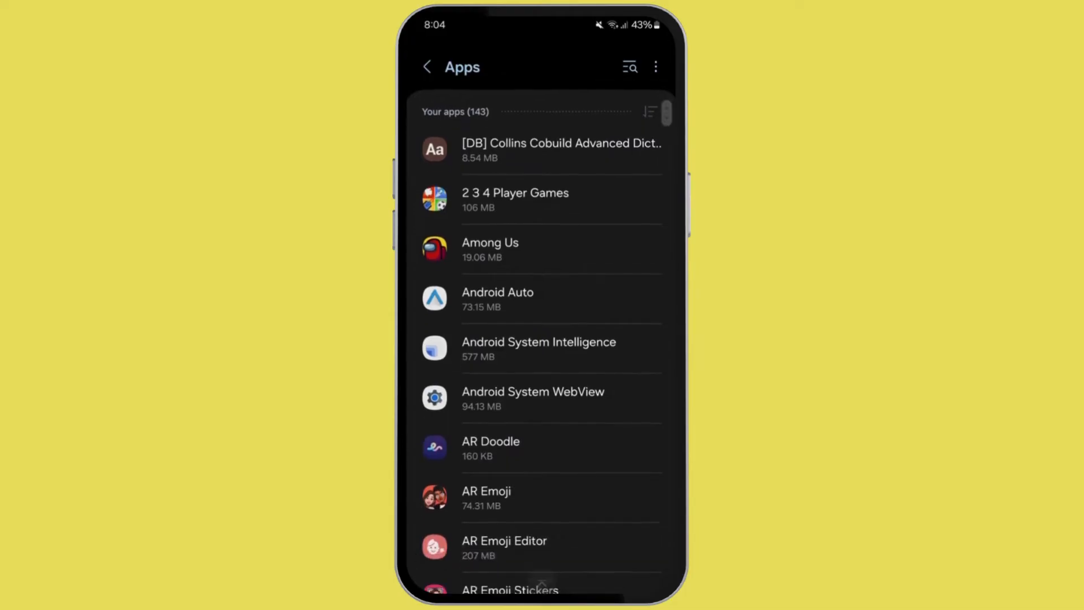
Go into Snapchat's app details from the installed apps list
scroll(down, 3)
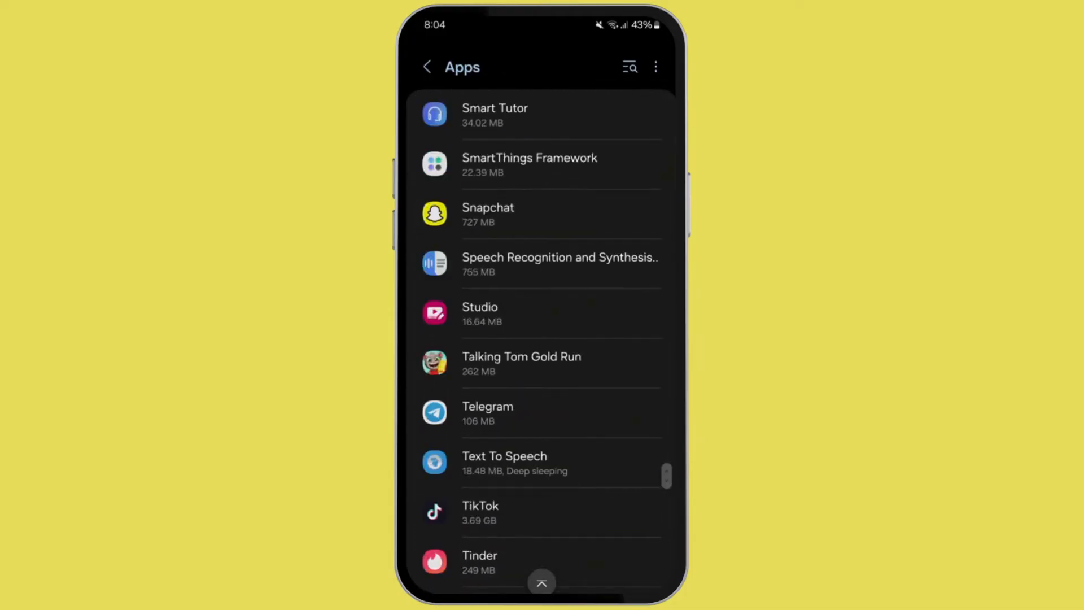
click(488, 213)
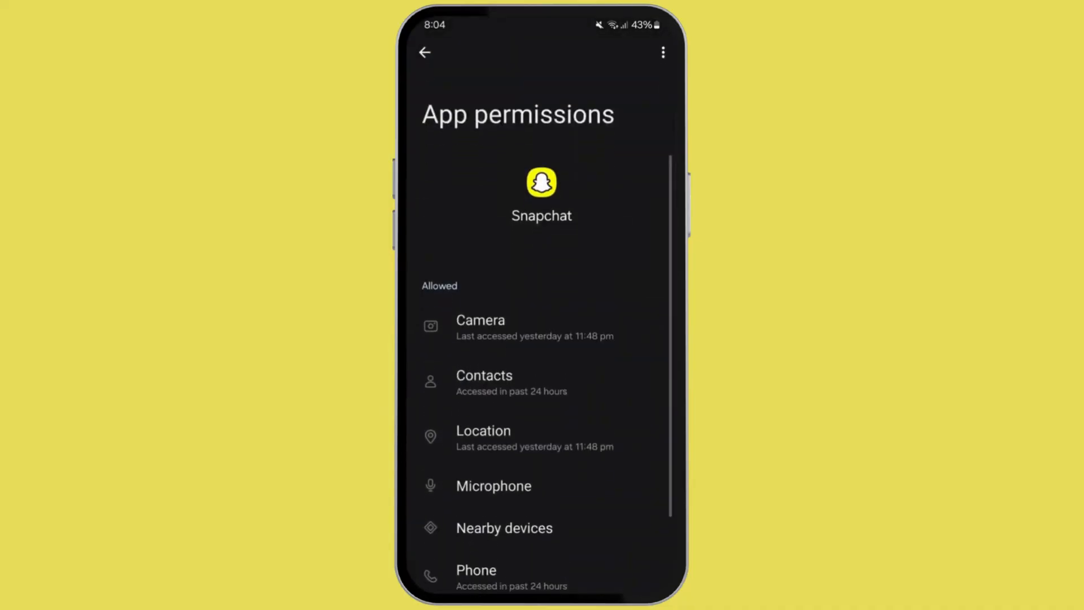
Confirm Microphone is listed under Allowed, then return to Snapchat's App info
scroll(down, 3)
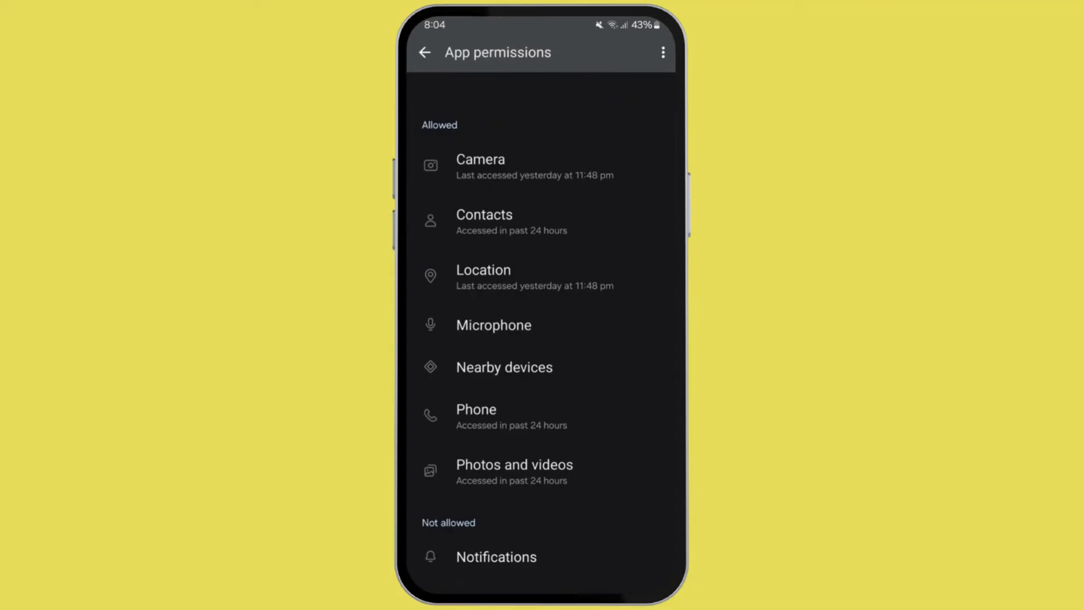
click(424, 52)
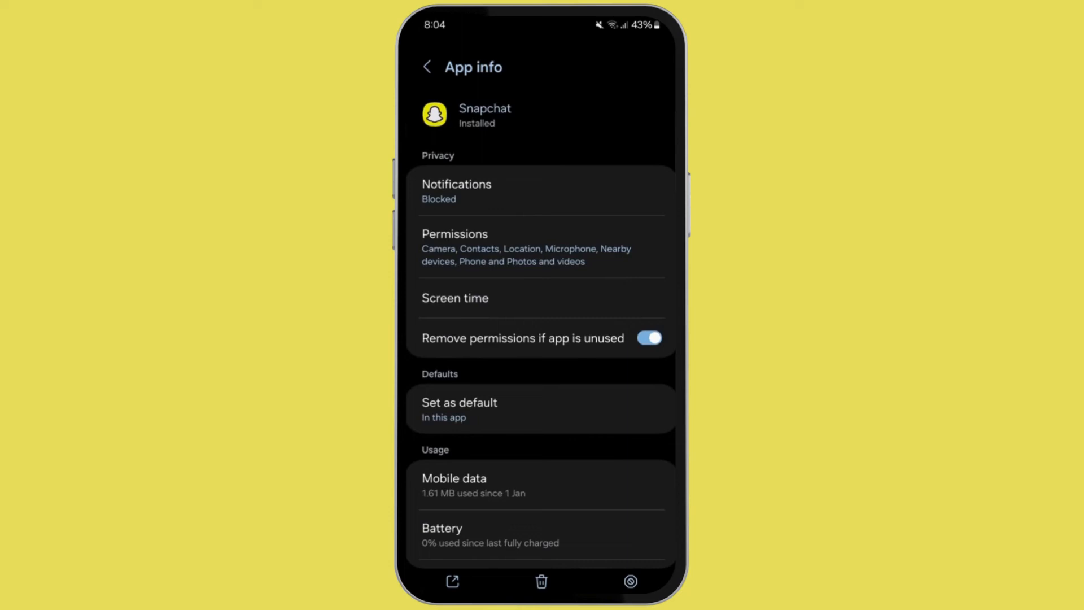
Clear Snapchat's cache from its Storage page so it shows 0 B
scroll(down, 3)
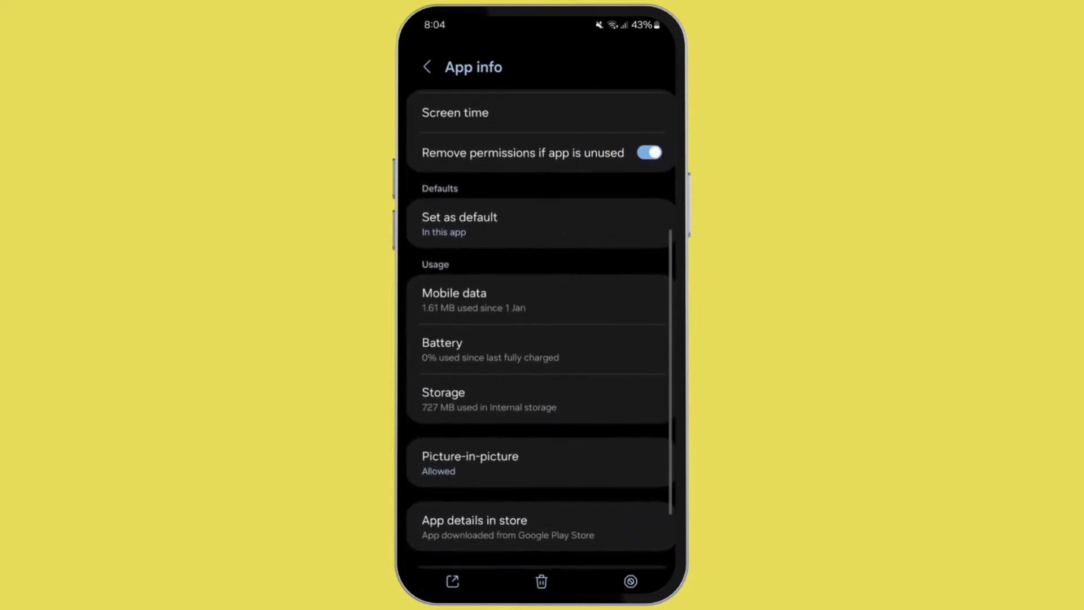
click(443, 398)
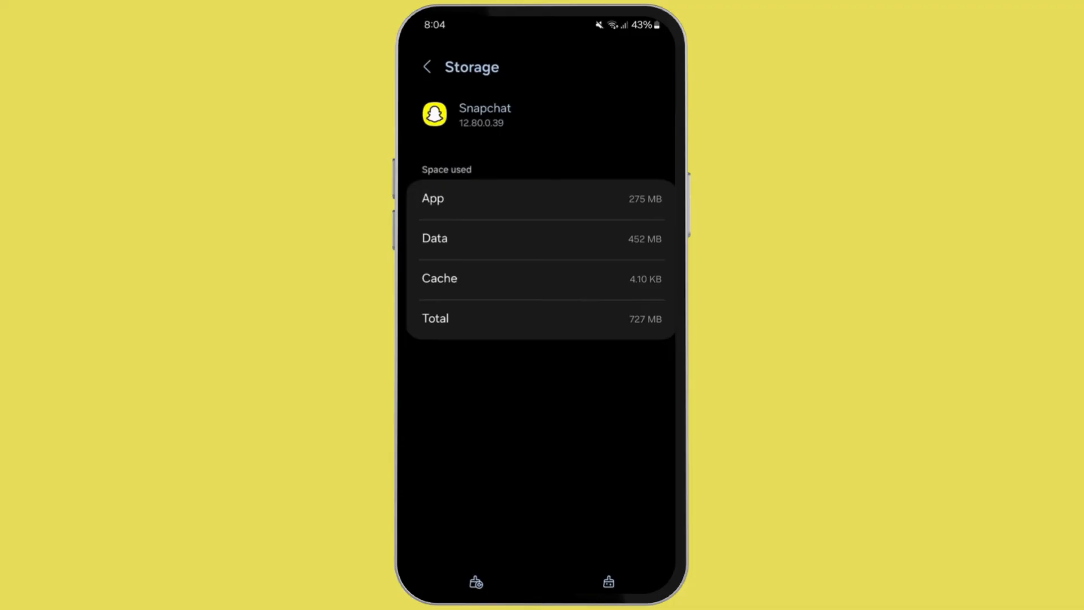
click(608, 582)
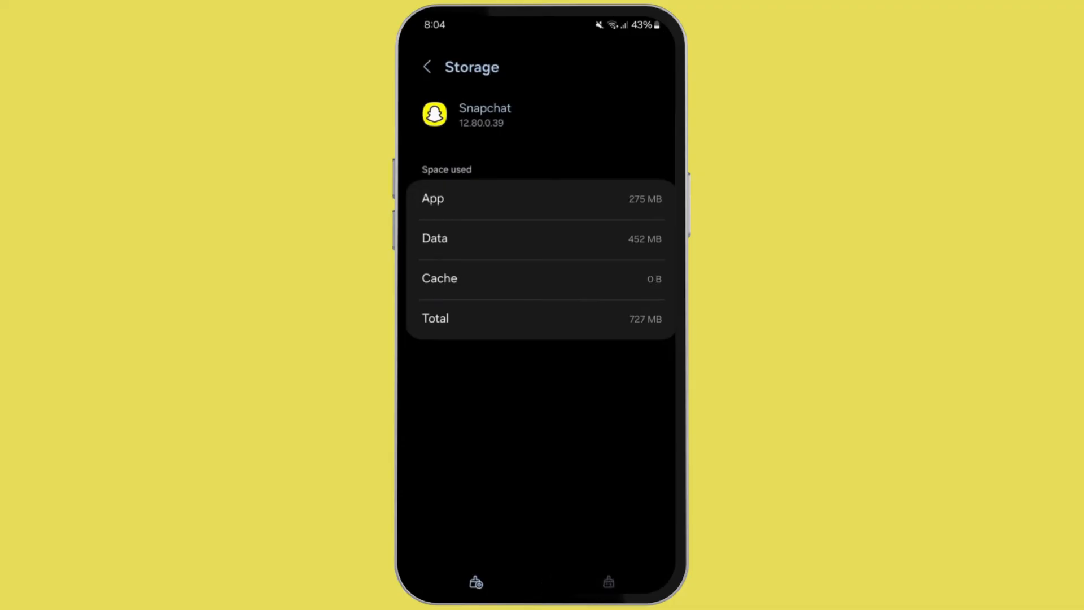